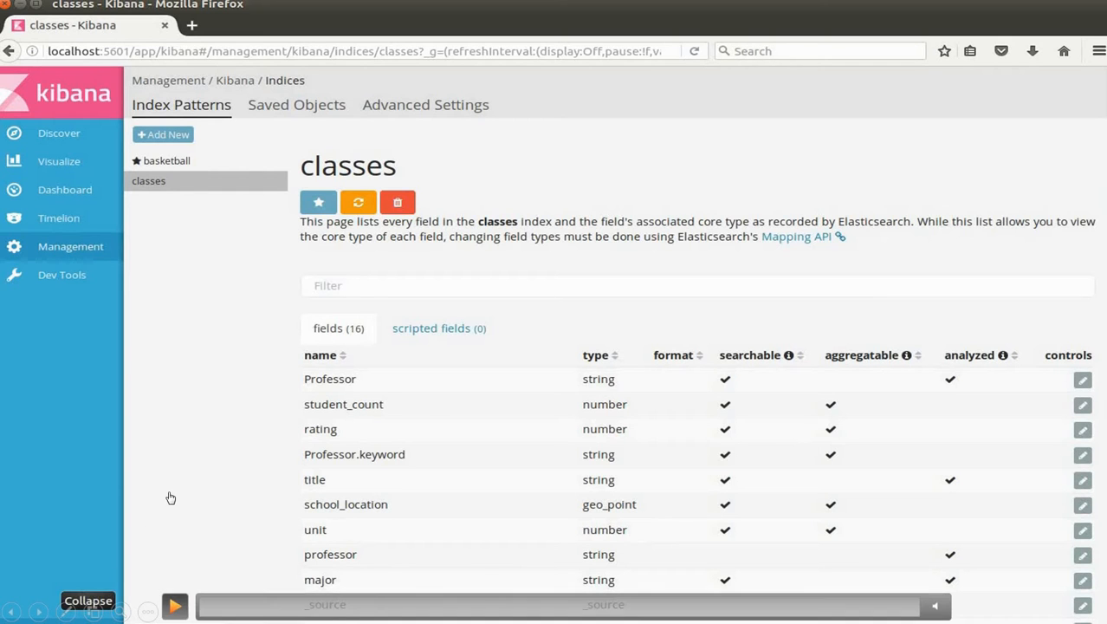
Step: Save the prof_rating_bar_chart visualization under its existing title and go to a new empty dashboard
{"action": "left_click", "coordinate": [174, 605]}
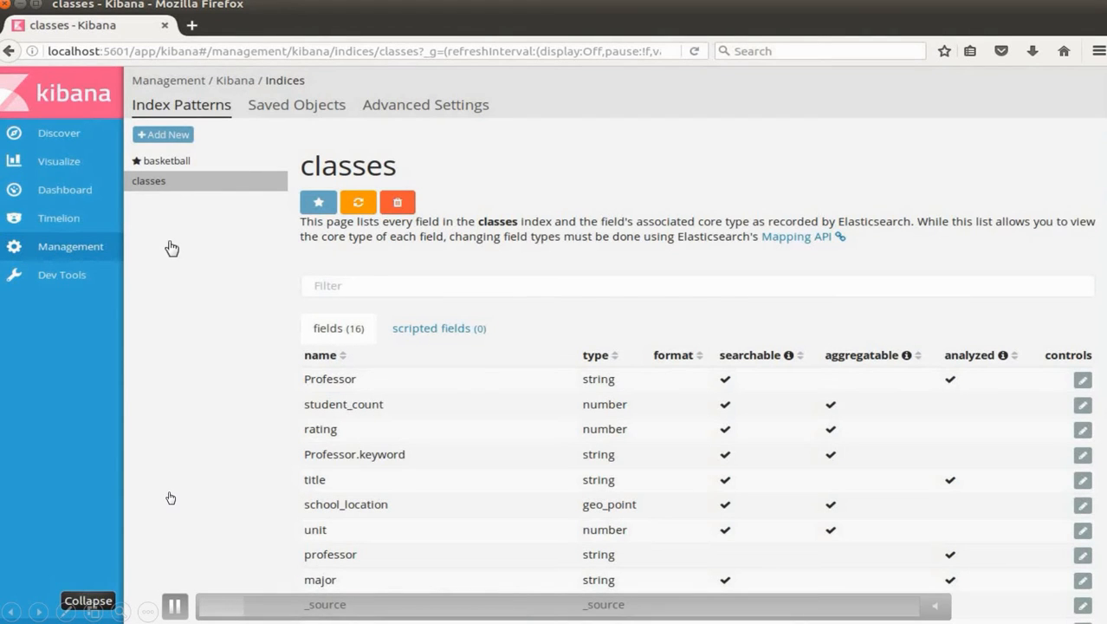
{"action": "mouse_move", "coordinate": [78, 197]}
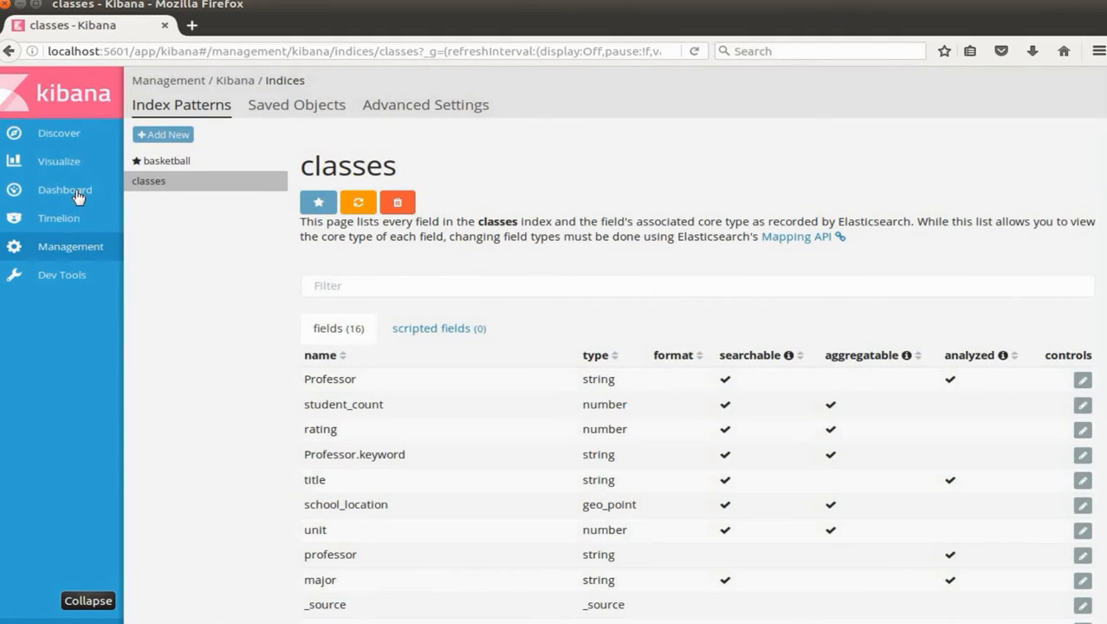
{"action": "mouse_move", "coordinate": [59, 161]}
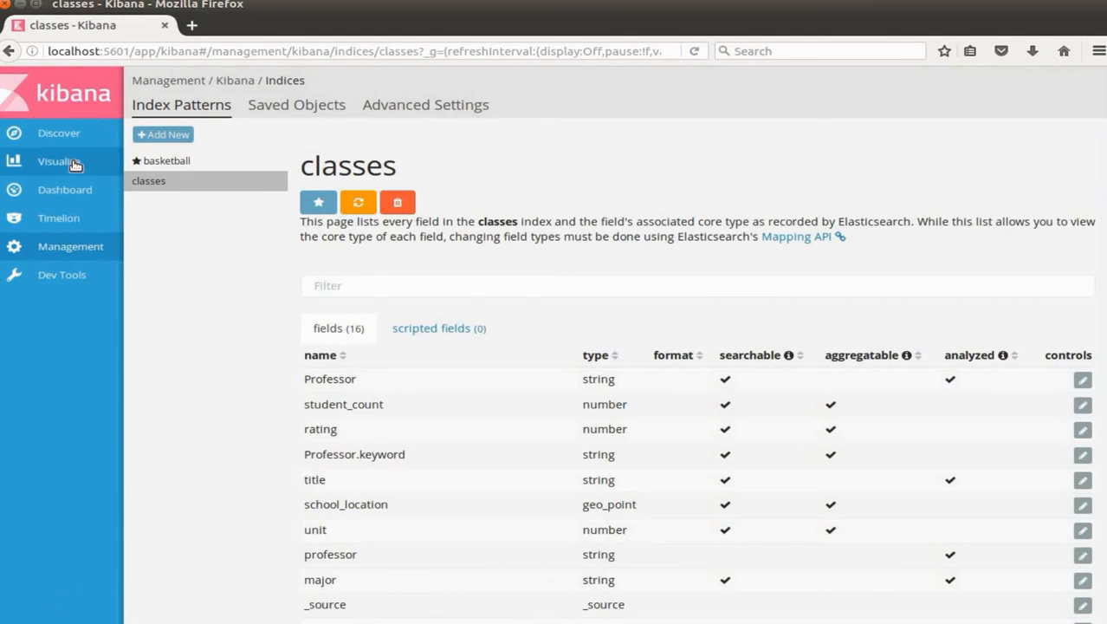
{"action": "left_click", "coordinate": [59, 161]}
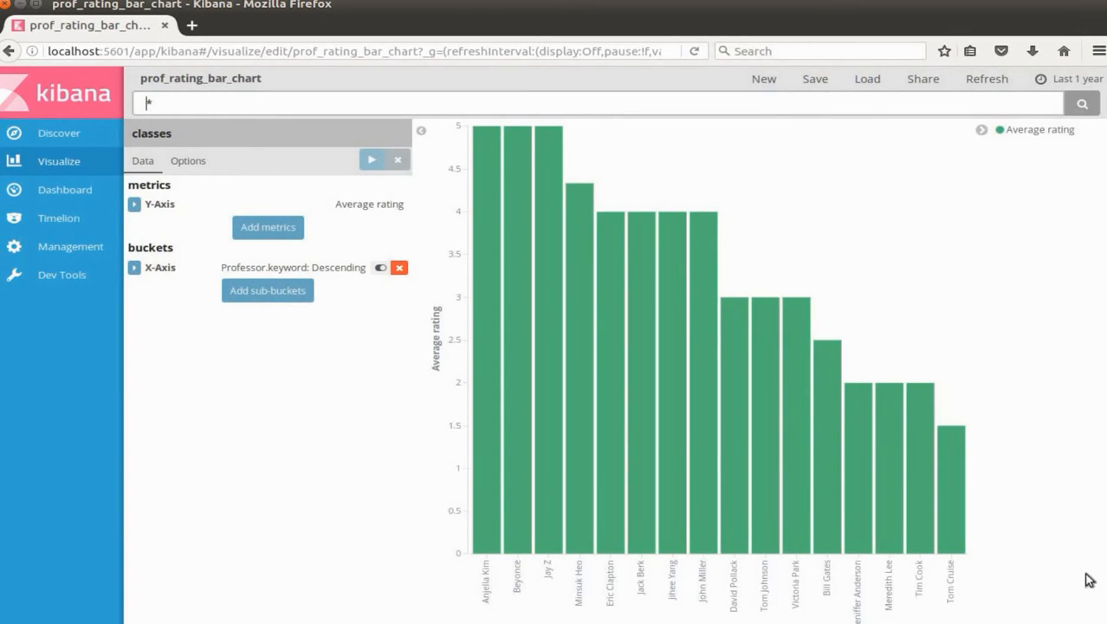
{"action": "mouse_move", "coordinate": [854, 125]}
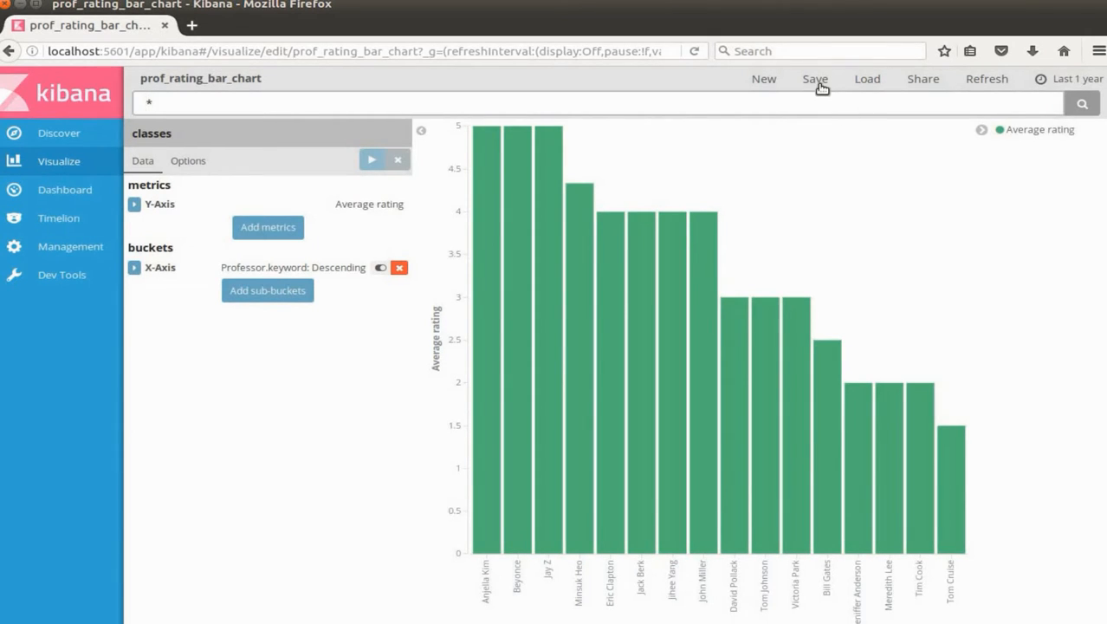
{"action": "left_click", "coordinate": [815, 79]}
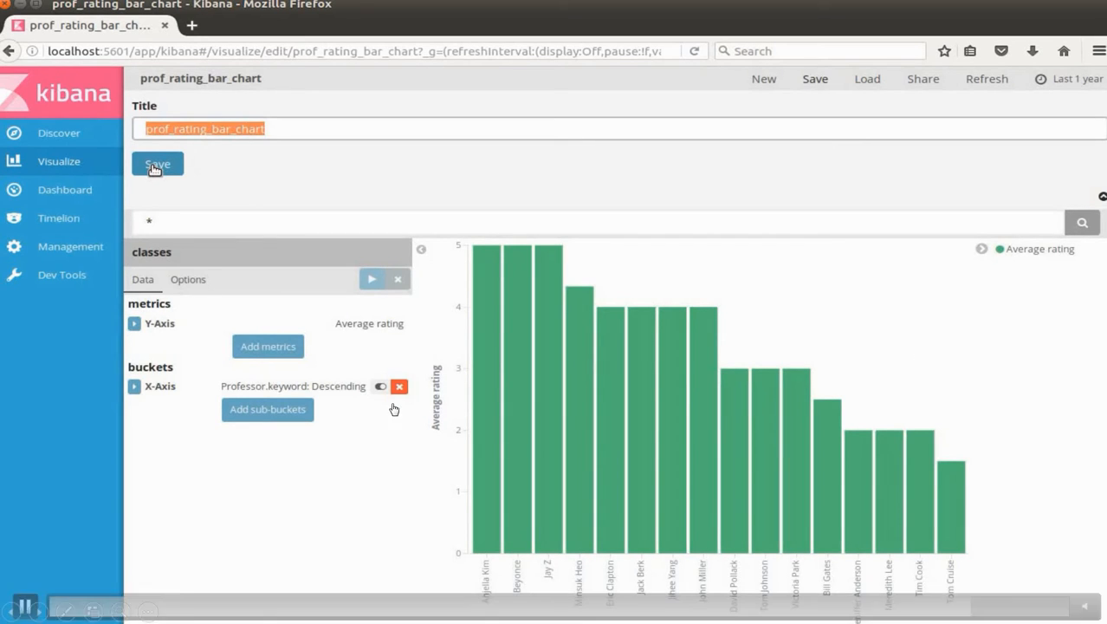
{"action": "left_click", "coordinate": [66, 189]}
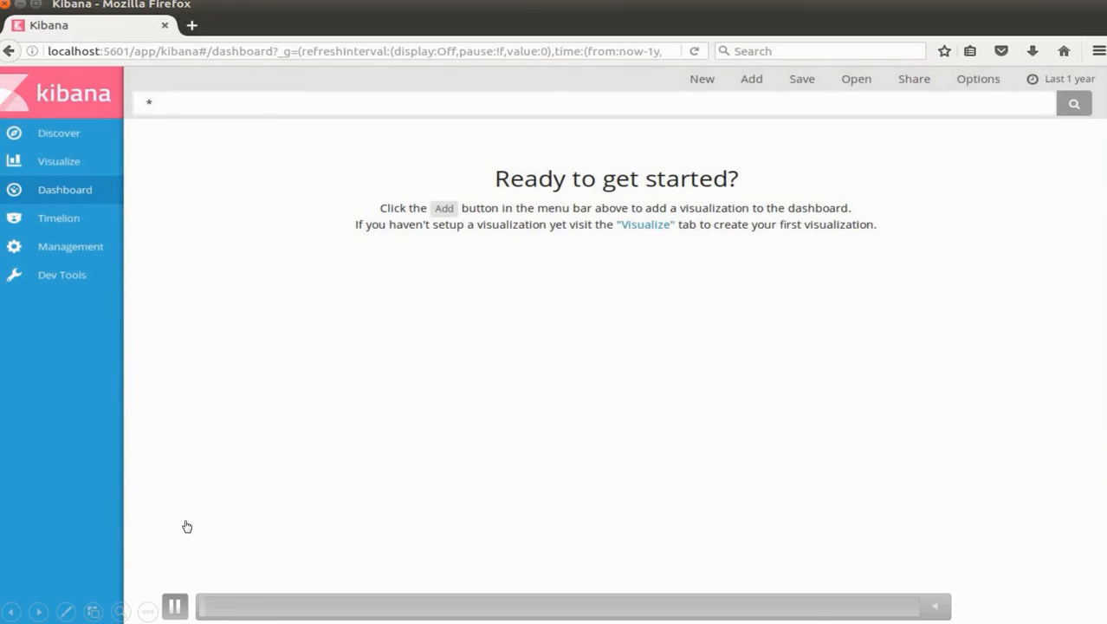
{"action": "mouse_move", "coordinate": [189, 476]}
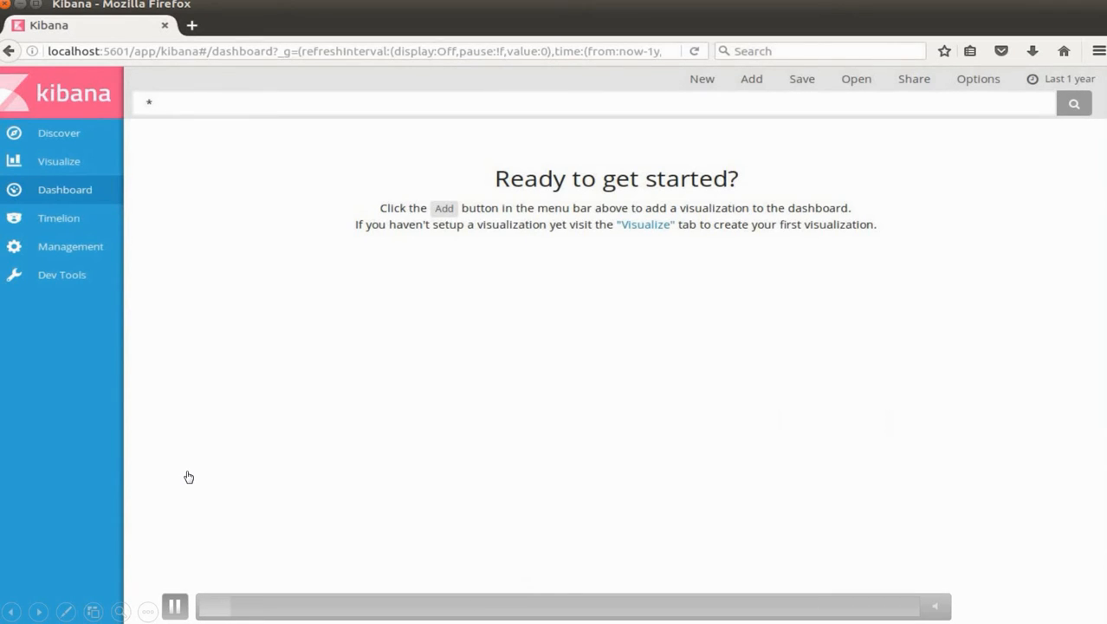
Step: Bring up the Add panel listing the seven saved visualizations for the empty dashboard
{"action": "left_click", "coordinate": [856, 80]}
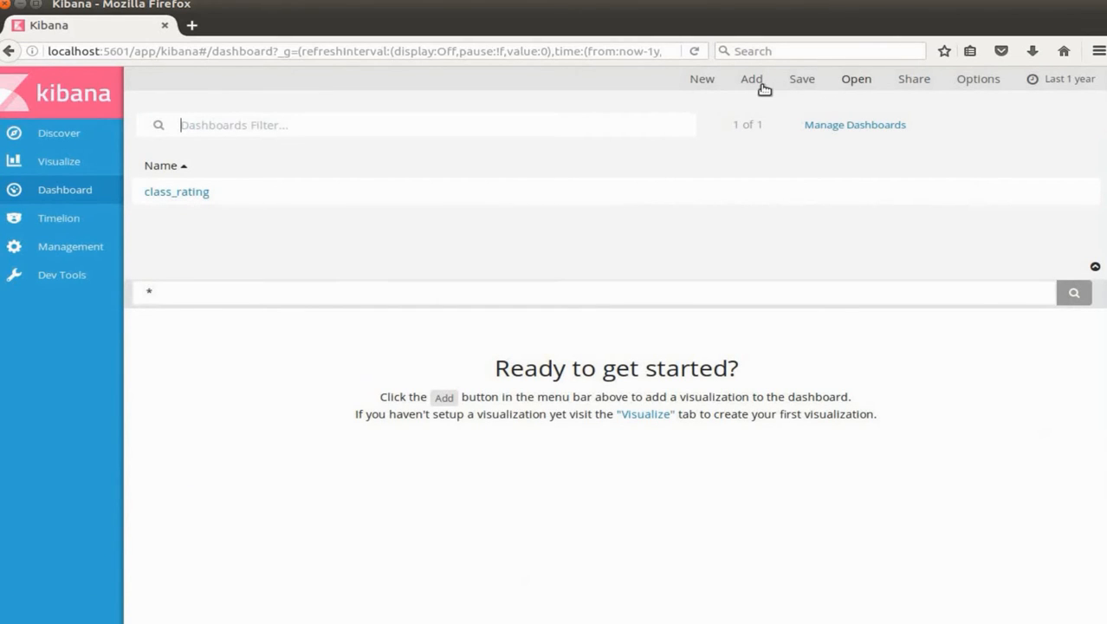
{"action": "left_click", "coordinate": [750, 79]}
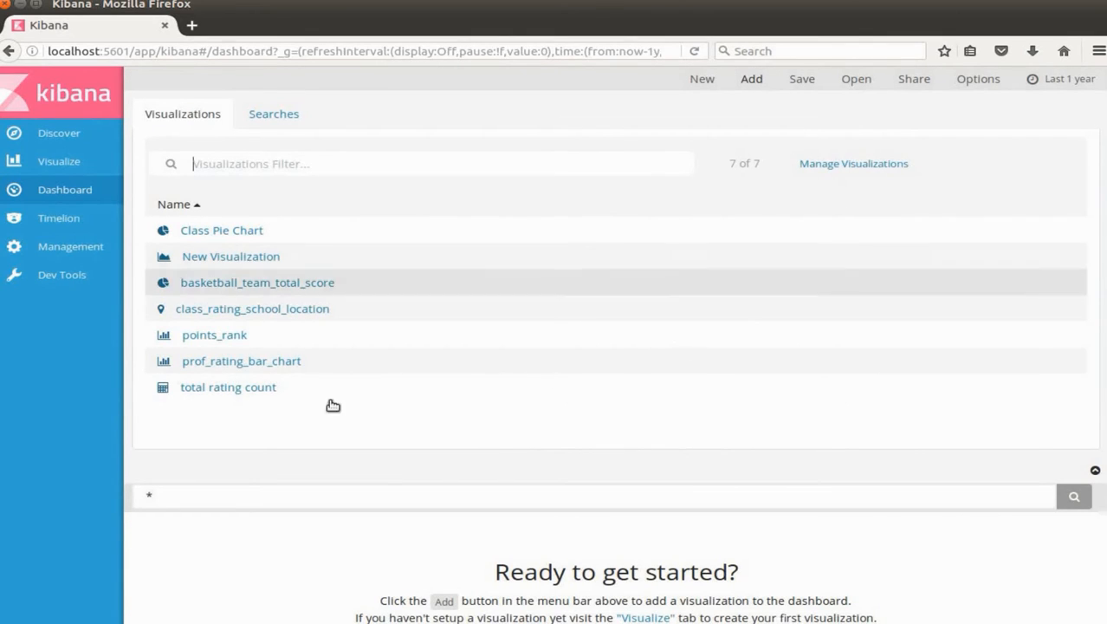
{"action": "mouse_move", "coordinate": [222, 229]}
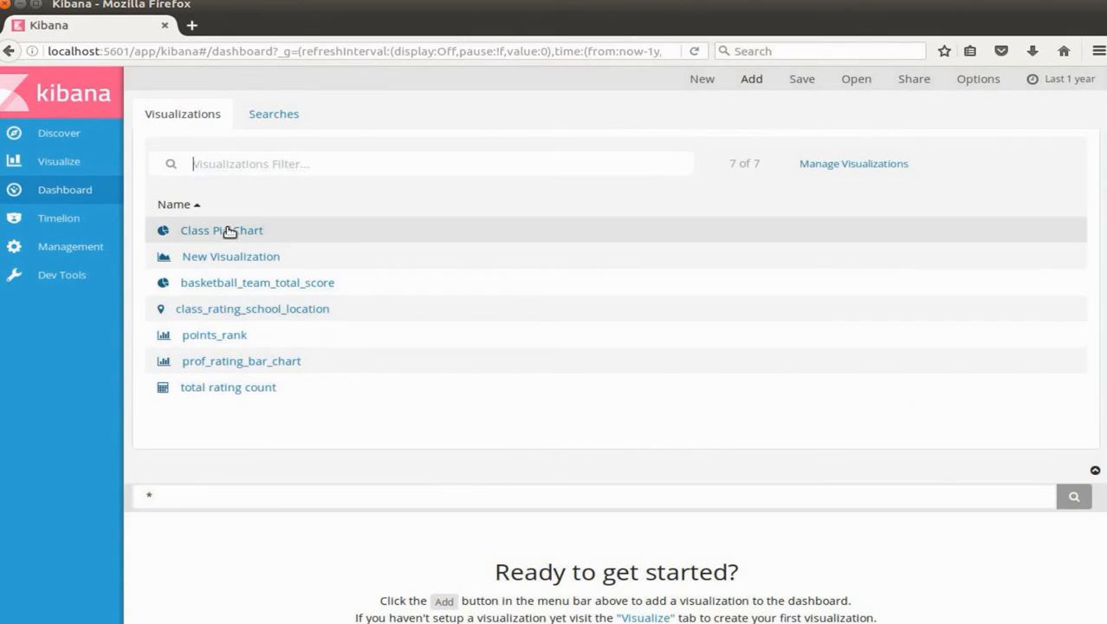
{"action": "mouse_move", "coordinate": [222, 229]}
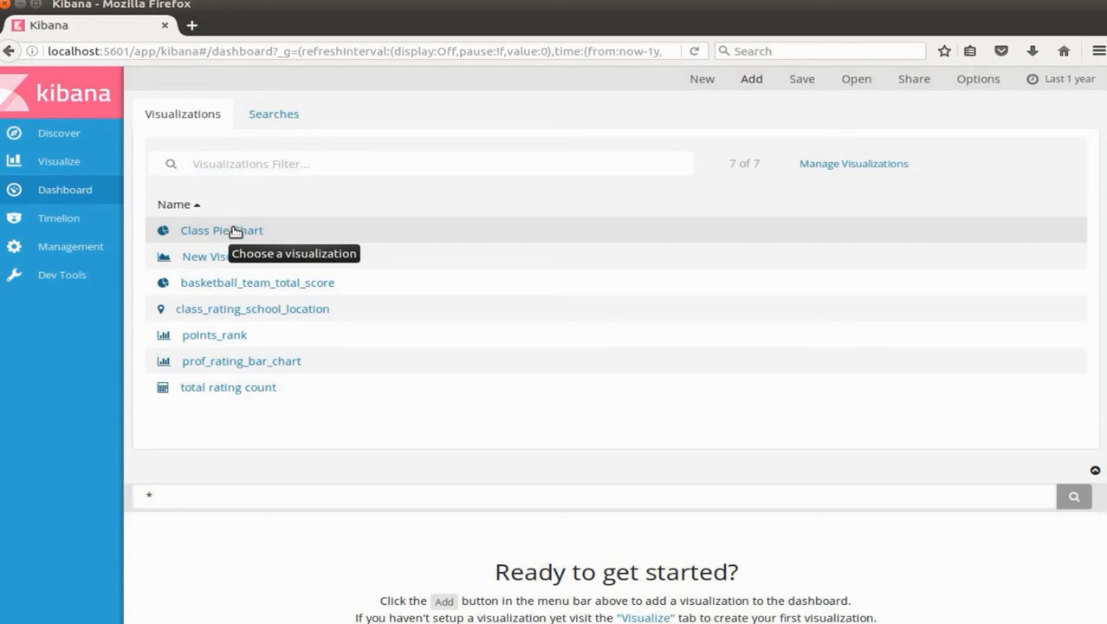
Step: Add Class Pie Chart, class_rating_school_location map and prof_rating_bar_chart to the dashboard
{"action": "left_click", "coordinate": [222, 229]}
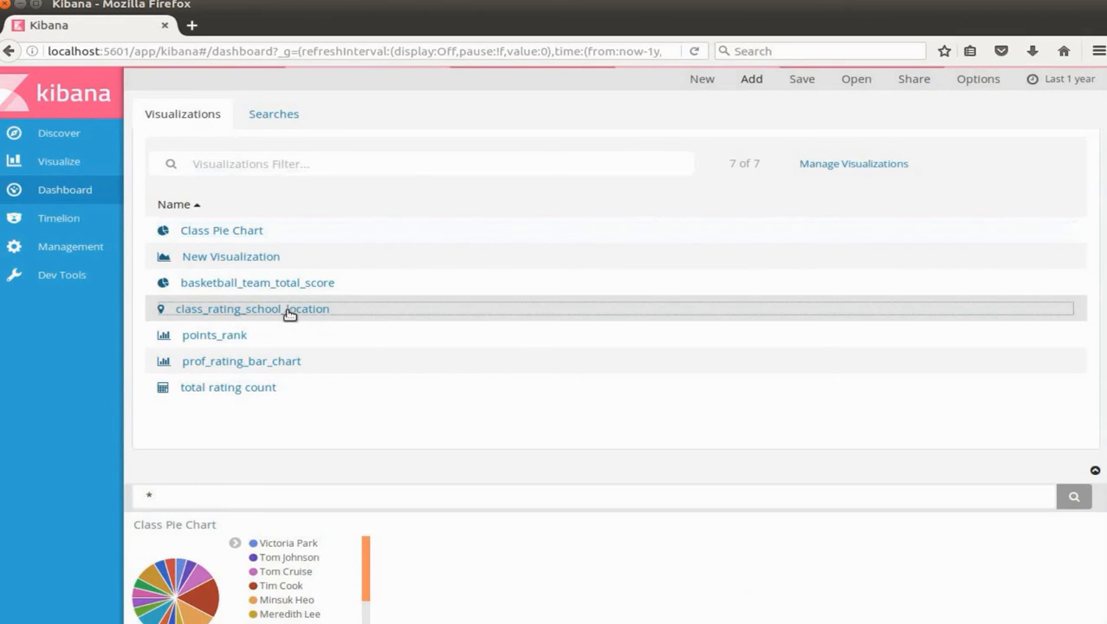
{"action": "left_click", "coordinate": [253, 308]}
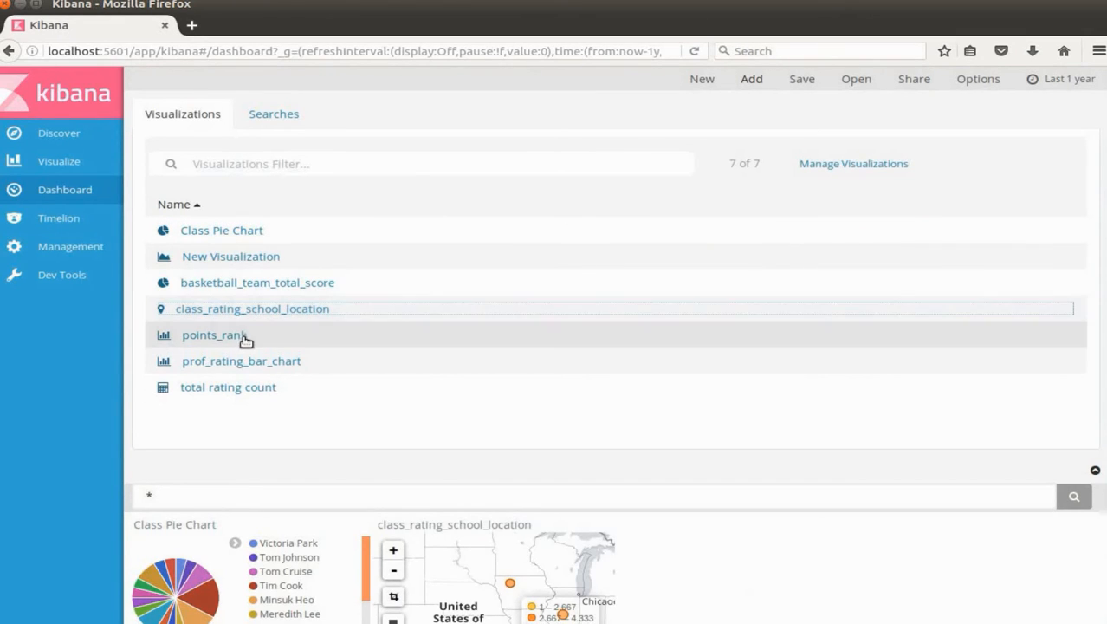
{"action": "mouse_move", "coordinate": [295, 363]}
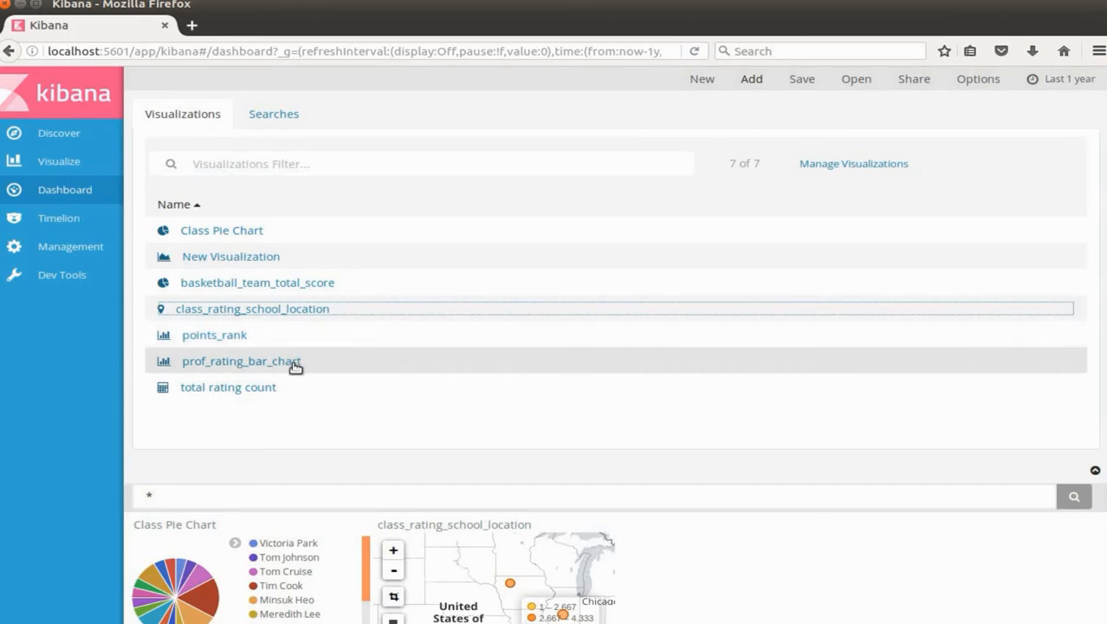
{"action": "left_click", "coordinate": [241, 360]}
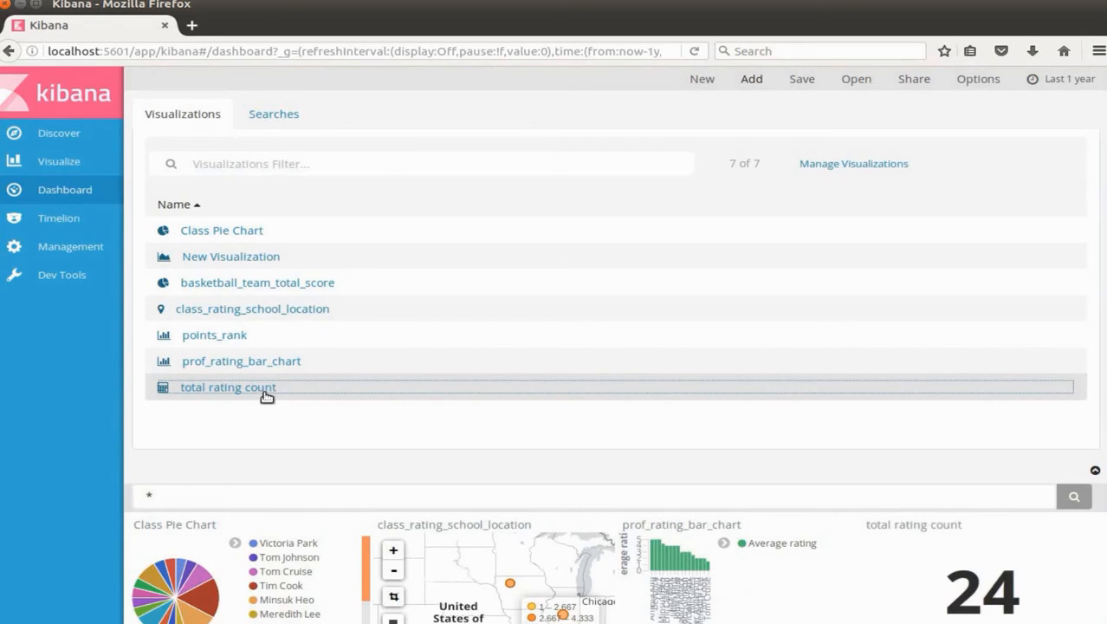
{"action": "mouse_move", "coordinate": [970, 412]}
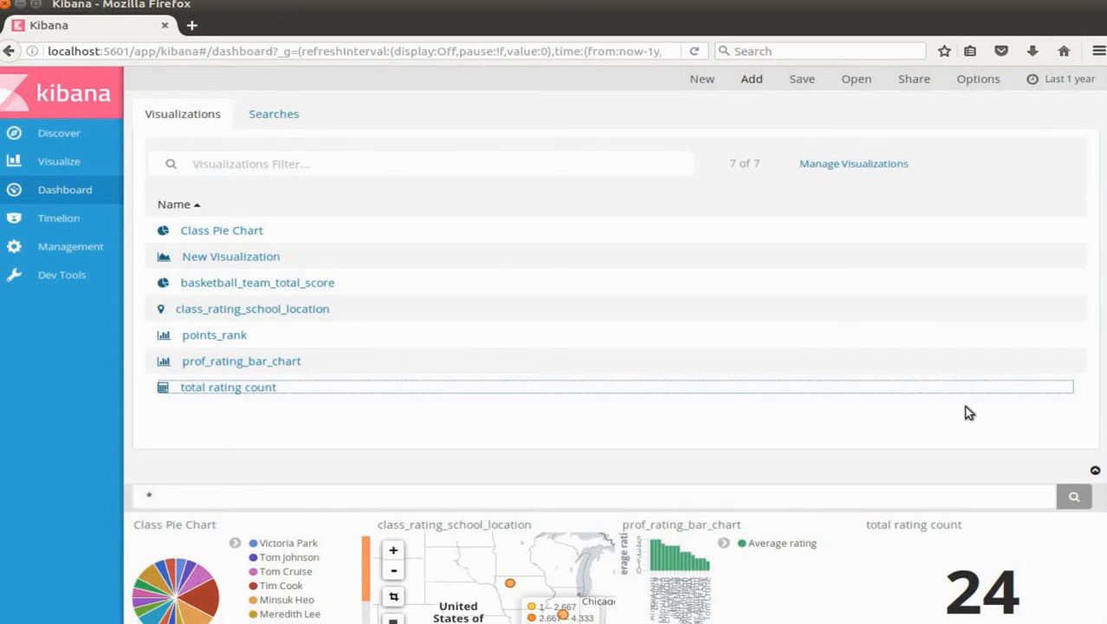
{"action": "mouse_move", "coordinate": [969, 412]}
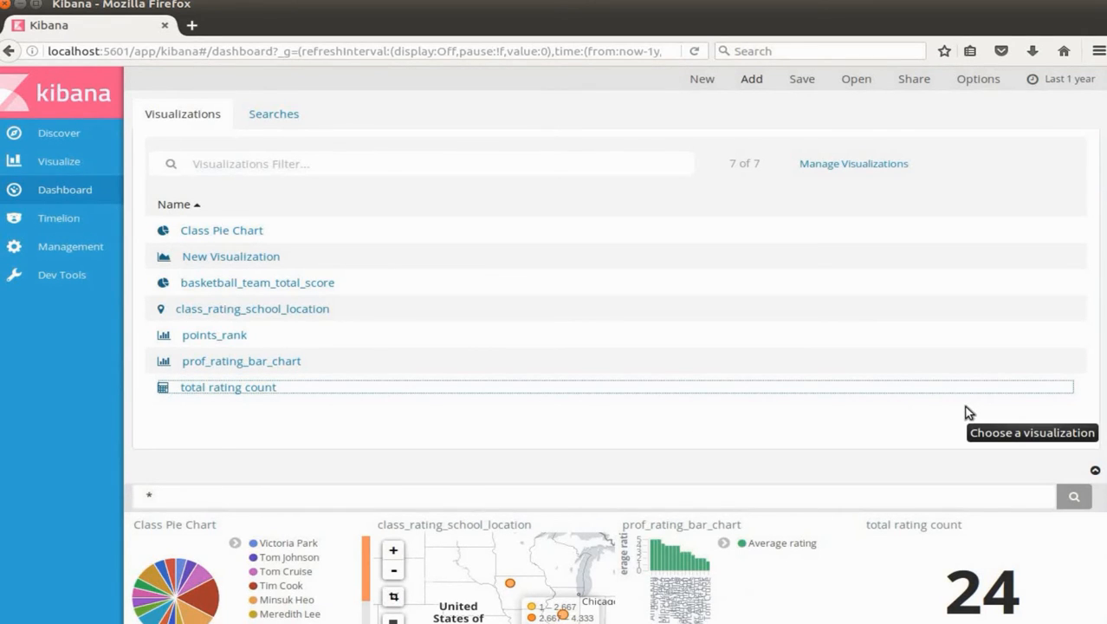
{"action": "mouse_move", "coordinate": [817, 388]}
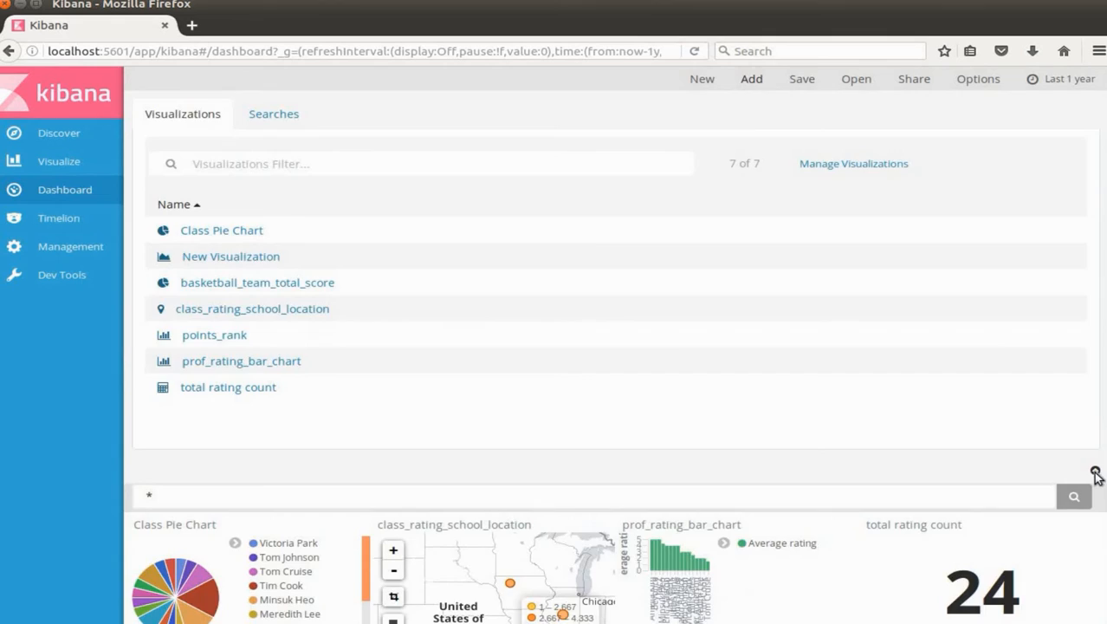
Step: Close the visualization list, leaving the four panels in a single row on the dashboard
{"action": "left_click", "coordinate": [1095, 471]}
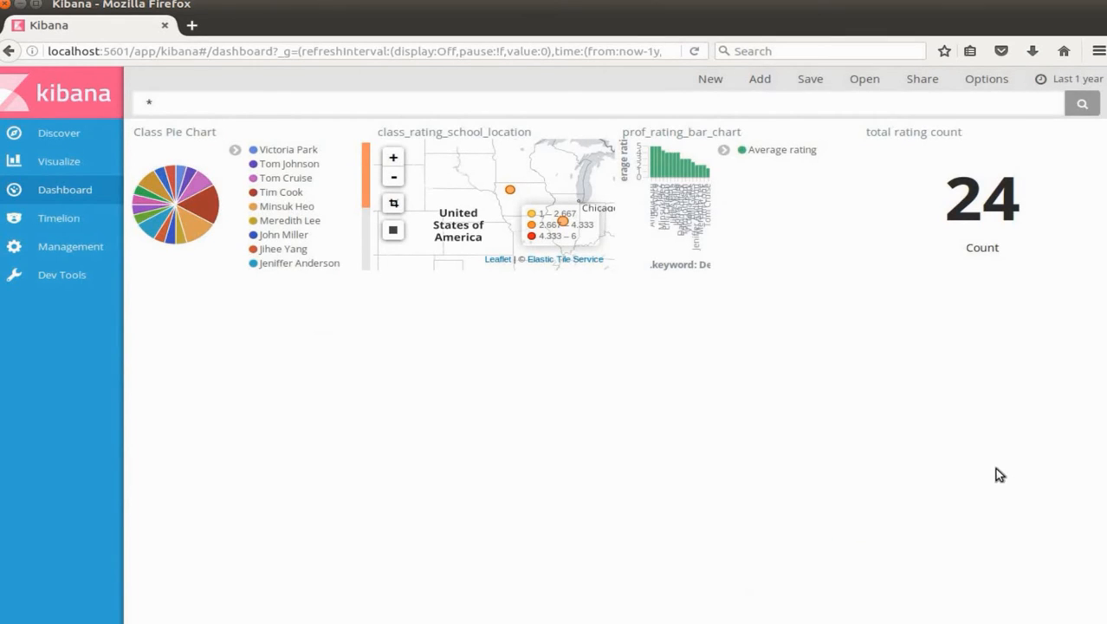
{"action": "mouse_move", "coordinate": [717, 187]}
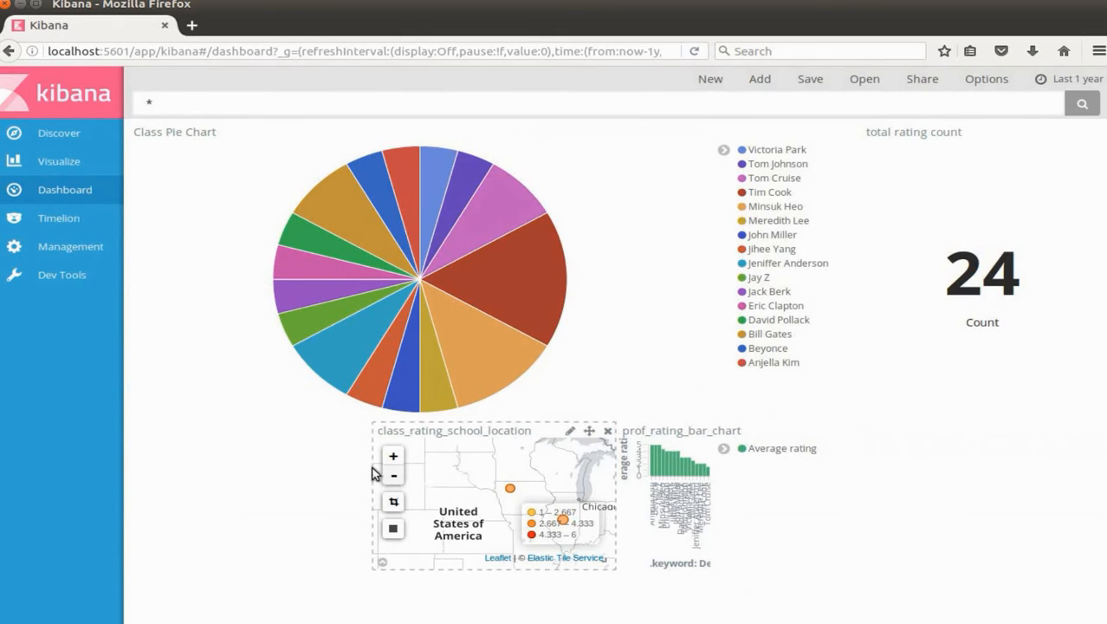
{"action": "mouse_move", "coordinate": [534, 449]}
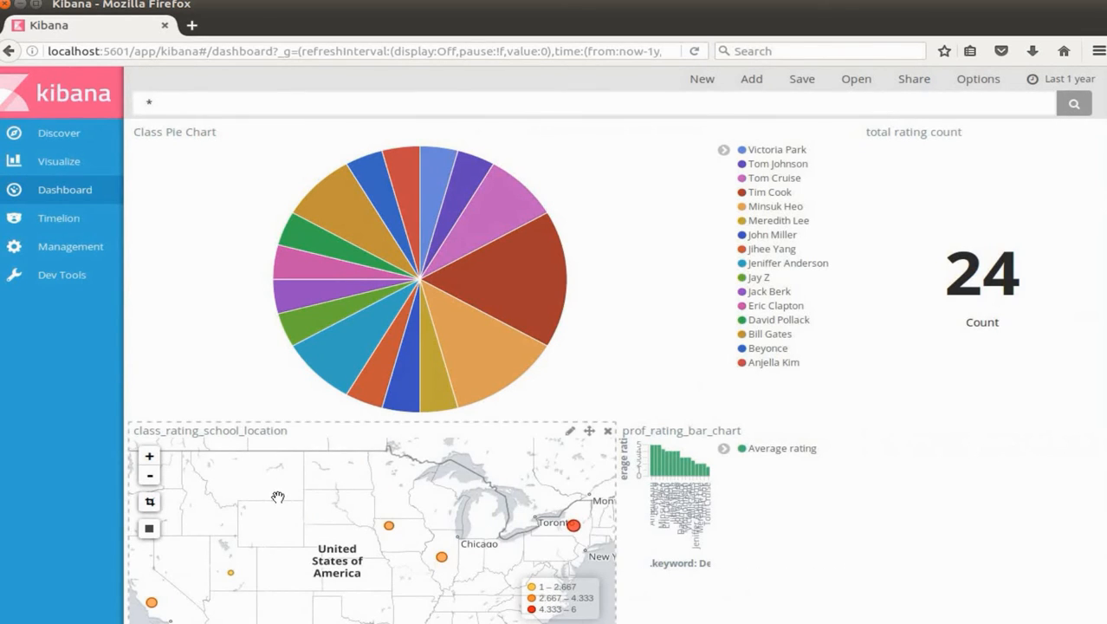
{"action": "mouse_move", "coordinate": [461, 524]}
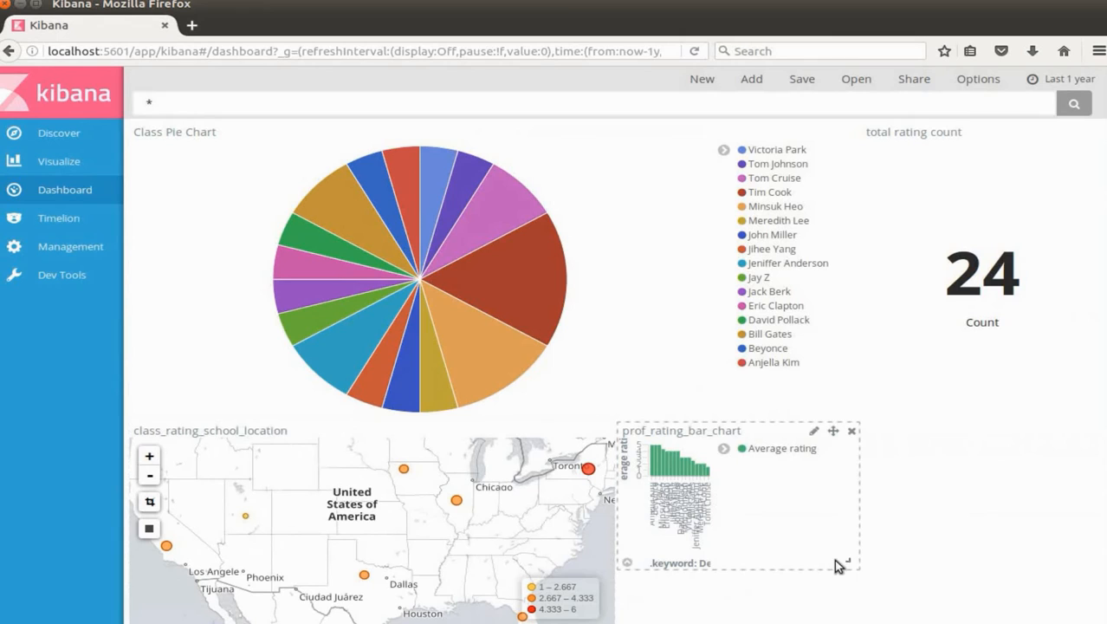
Step: Enlarge the prof_rating_bar_chart panel so its bars become readable in the lower dashboard
{"action": "left_click_drag", "start_coordinate": [845, 563], "coordinate": [1009, 597]}
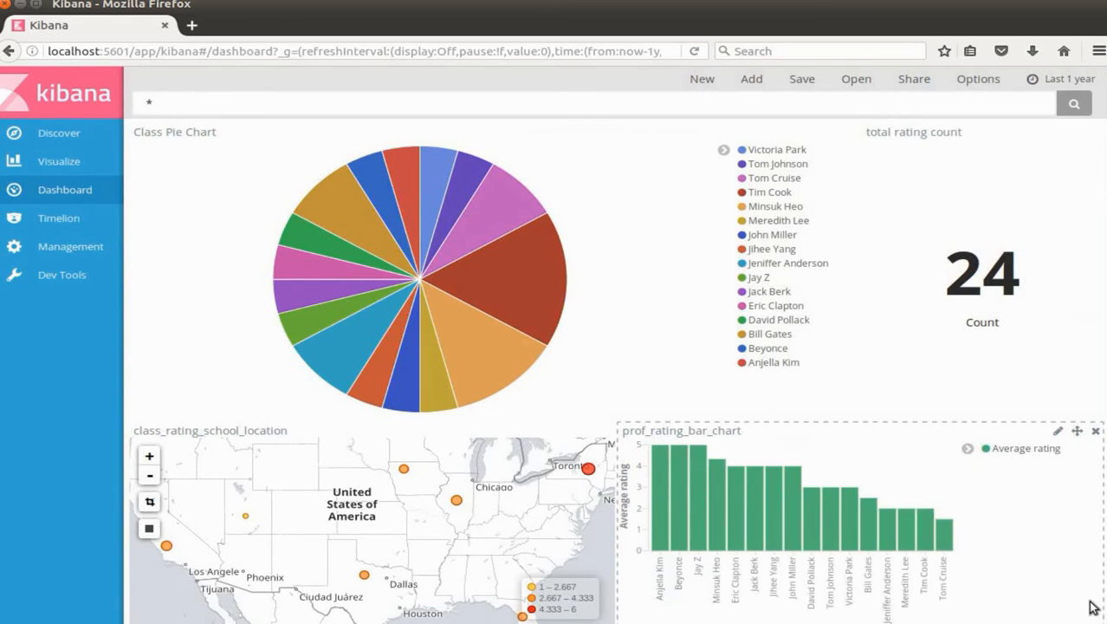
{"action": "mouse_move", "coordinate": [1078, 603]}
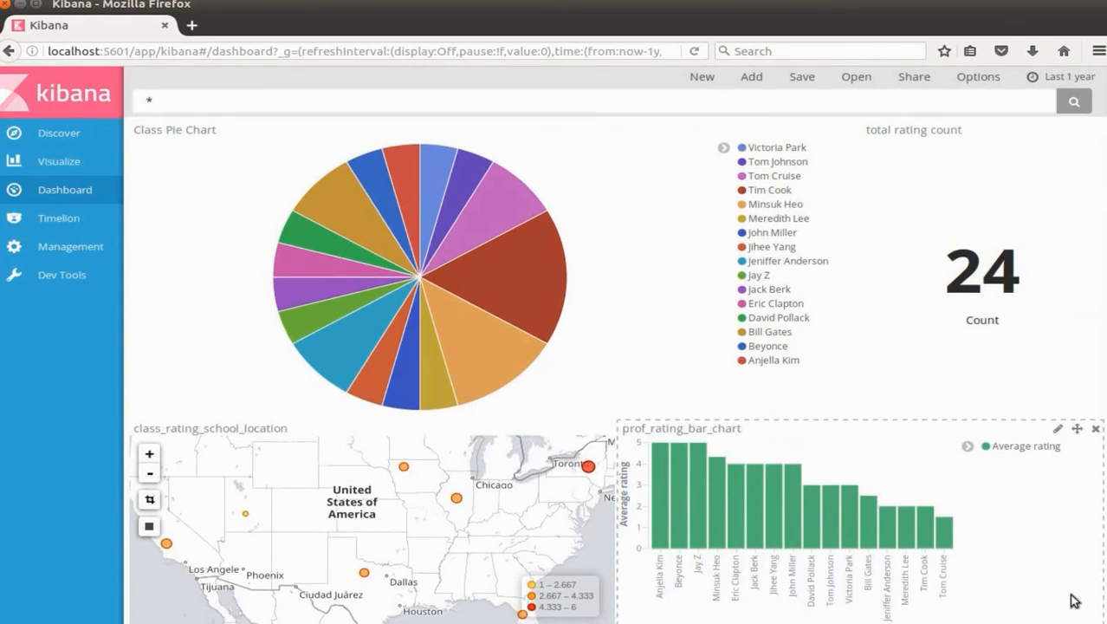
{"action": "mouse_move", "coordinate": [853, 426]}
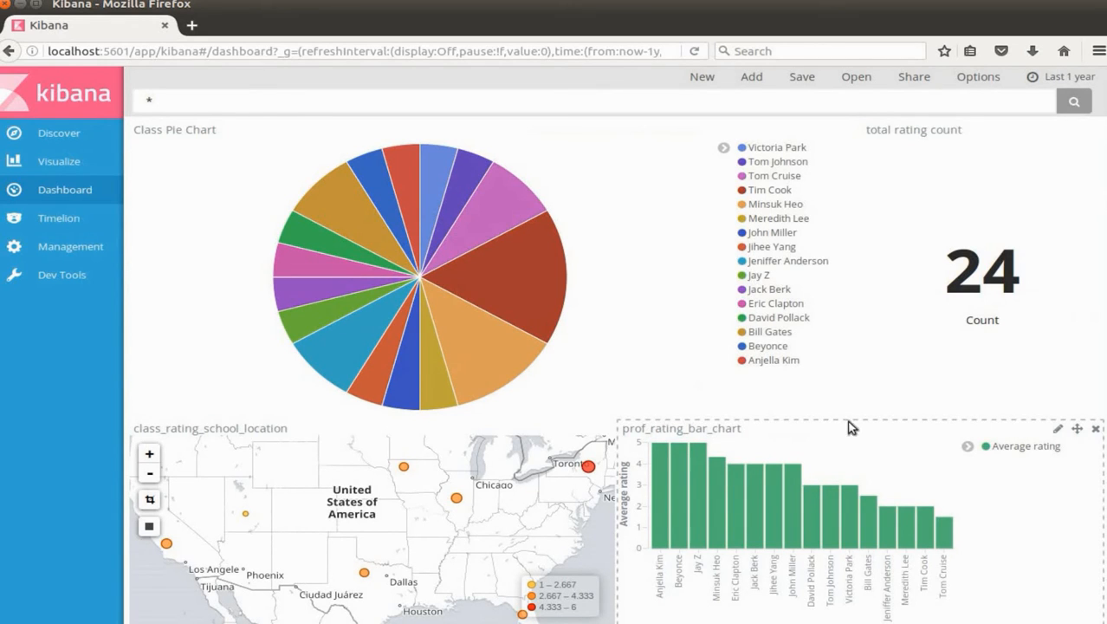